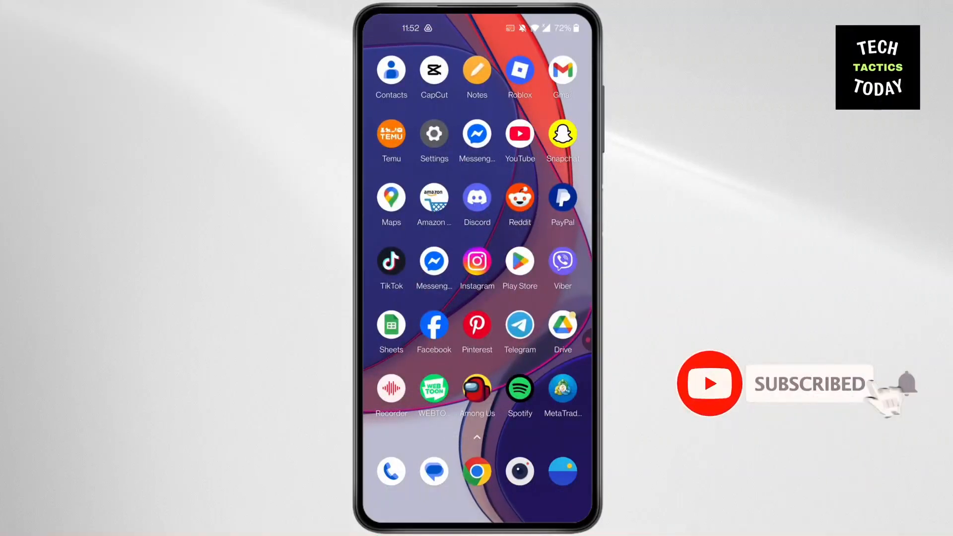
- Launch the Play Store from the home screen and show the profile account menu
click(520, 262)
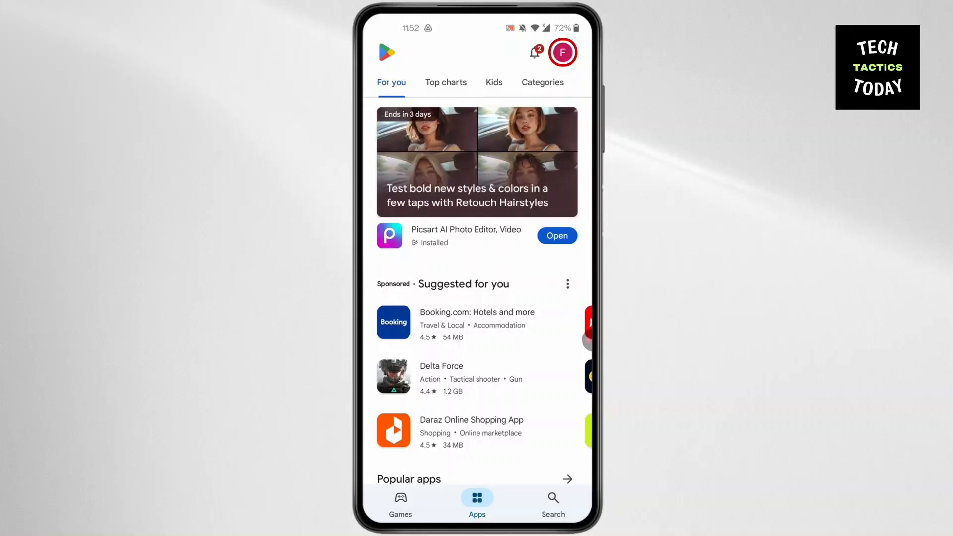
click(563, 51)
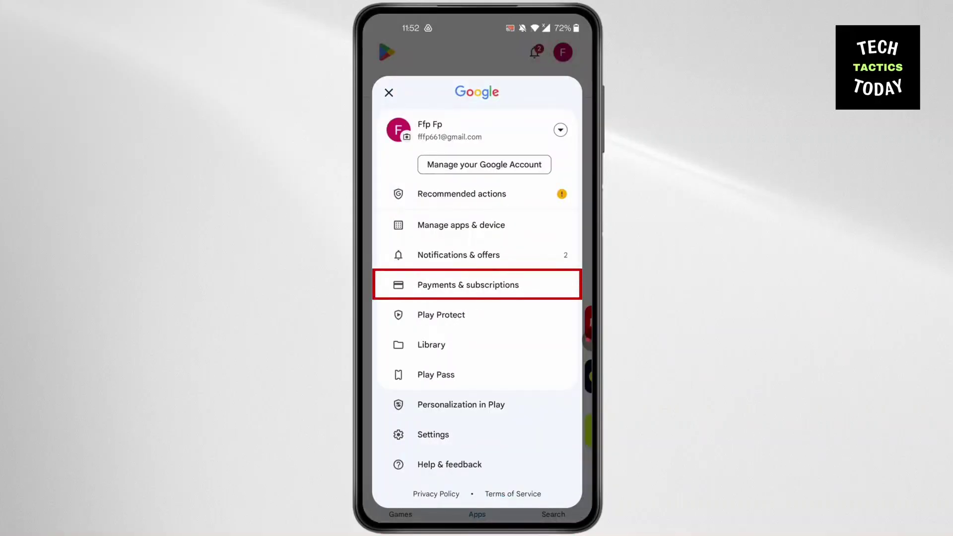
- In Play Store settings, expand Purchase verification and show the verification frequency choices
click(432, 434)
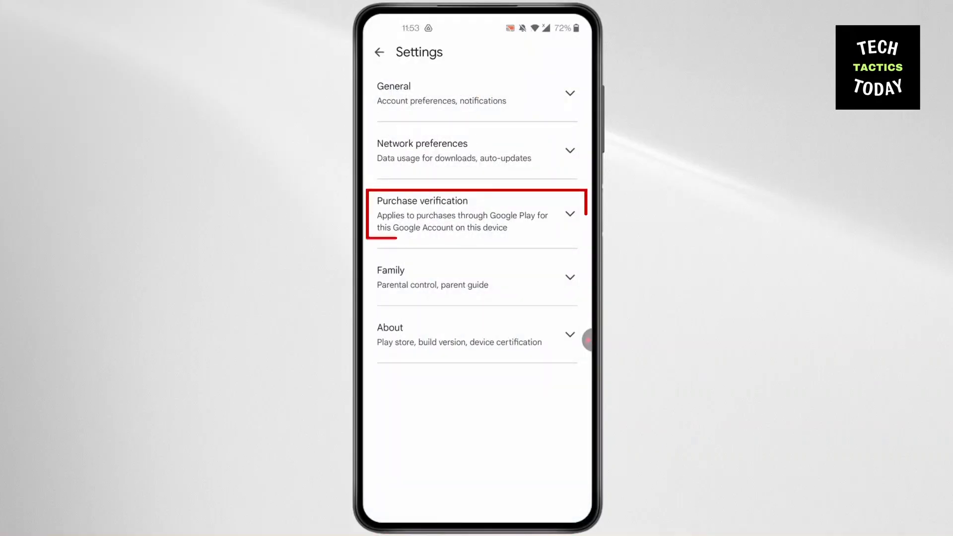
click(476, 214)
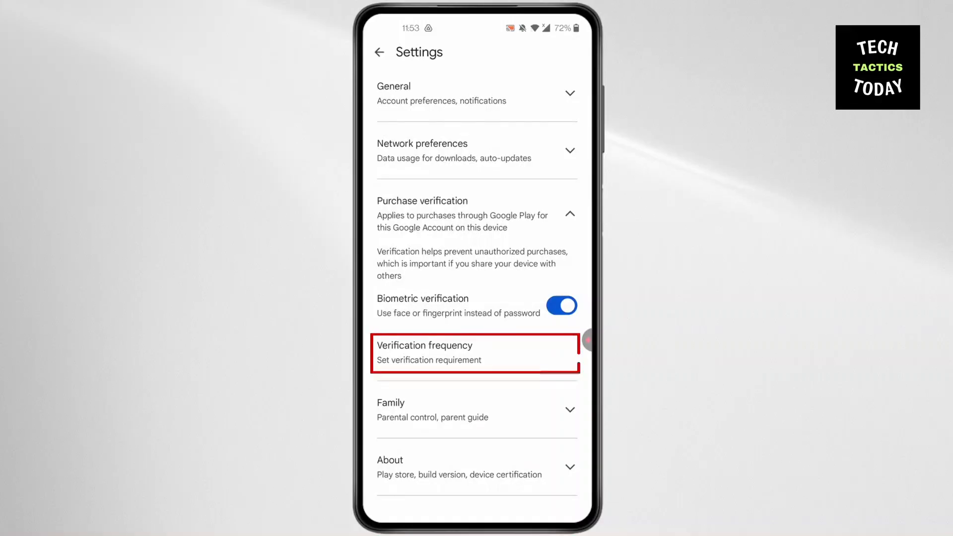
click(476, 353)
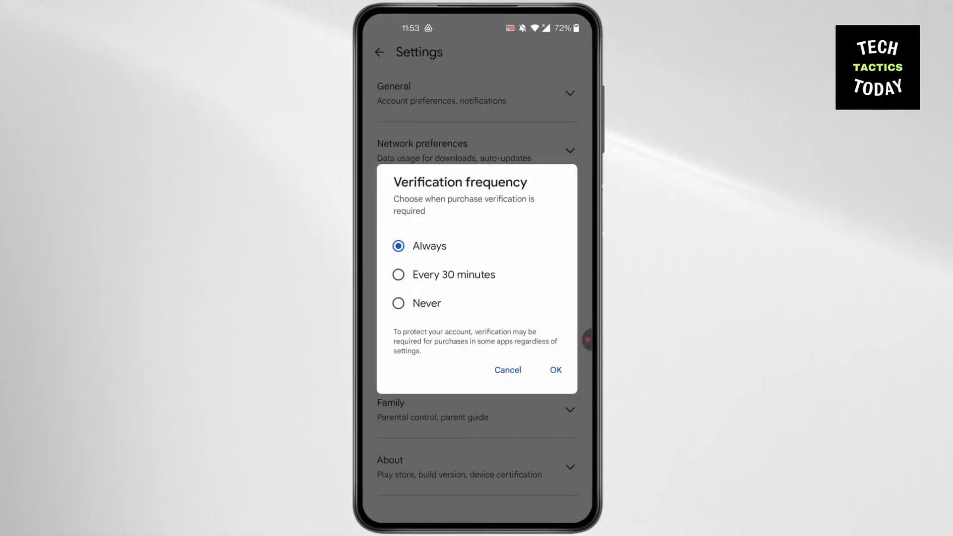